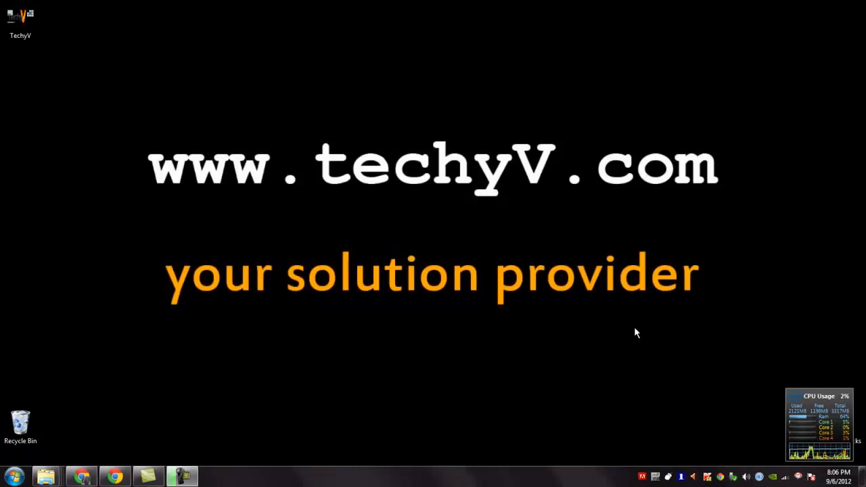
mouse_move(352, 323)
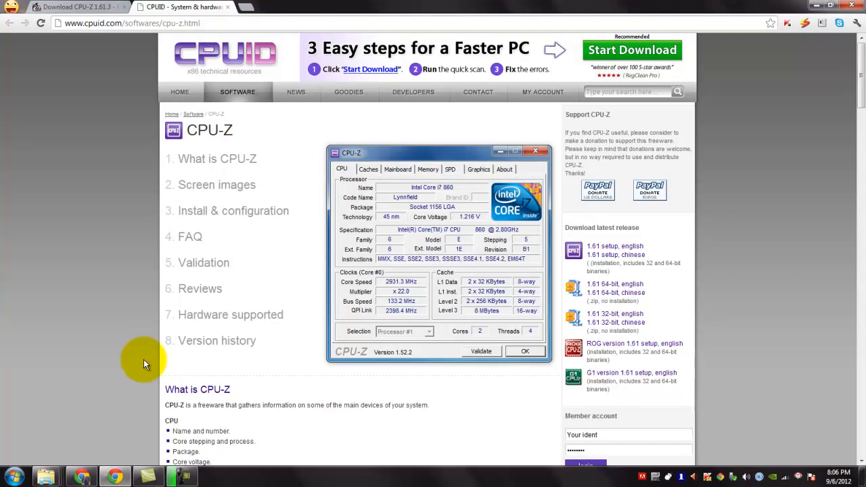
mouse_move(784, 404)
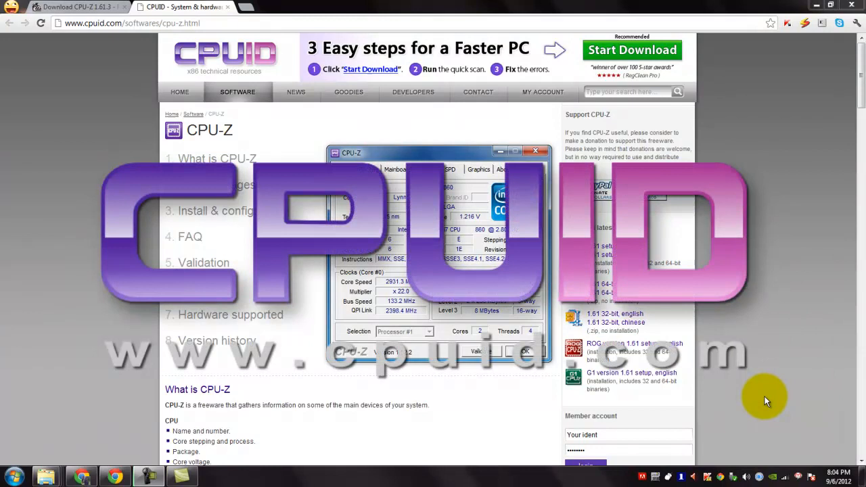
mouse_move(852, 105)
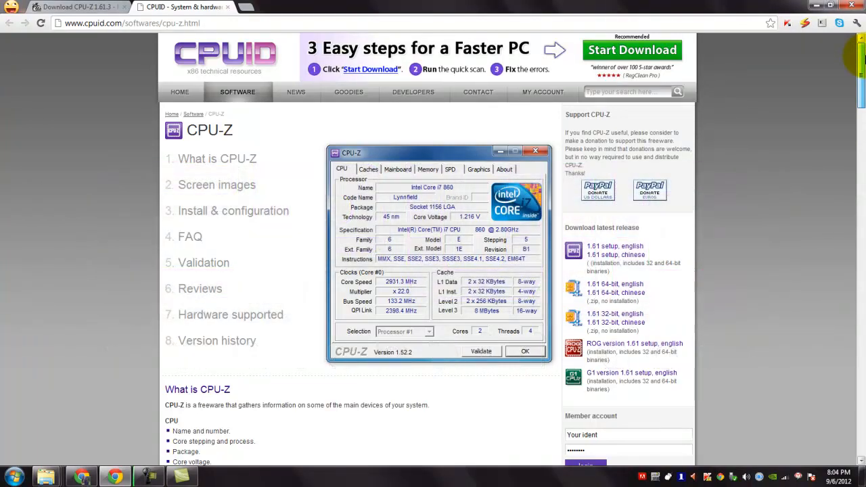
Scroll the page, switch to the FileHippo CPU-Z 1.61.3 tab and download the setup file.
scroll("down", 3)
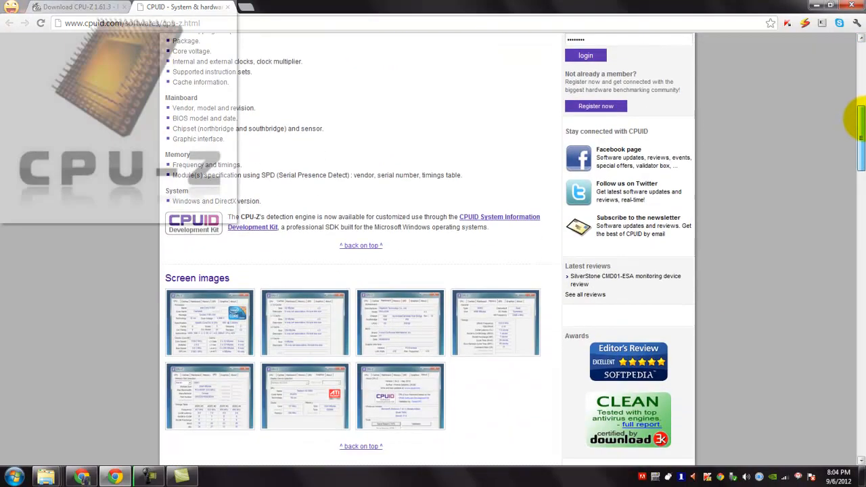
scroll("down", 3)
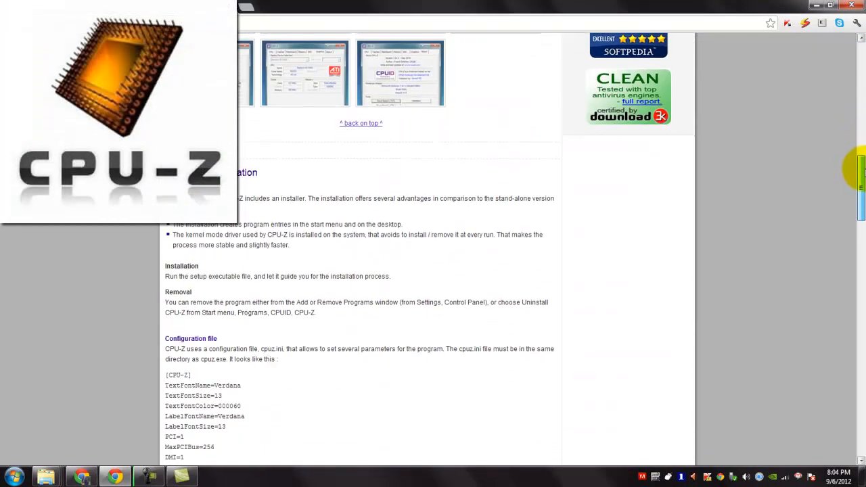
scroll("down", 3)
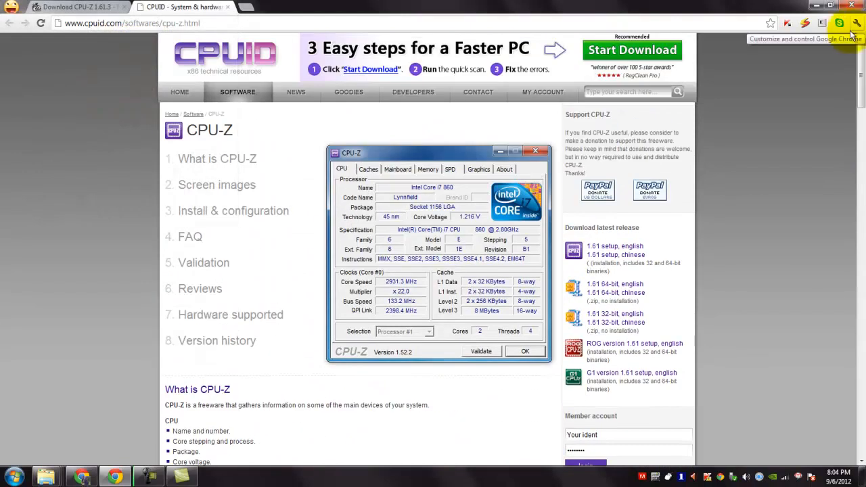
mouse_move(817, 159)
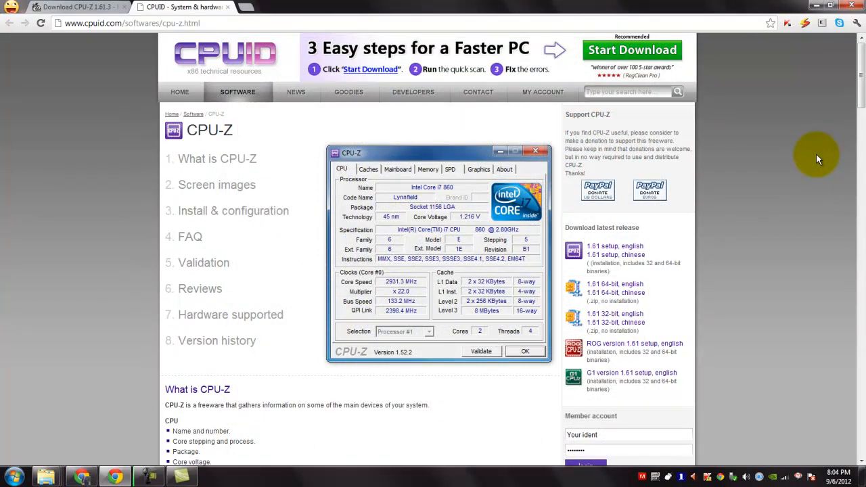
mouse_move(123, 201)
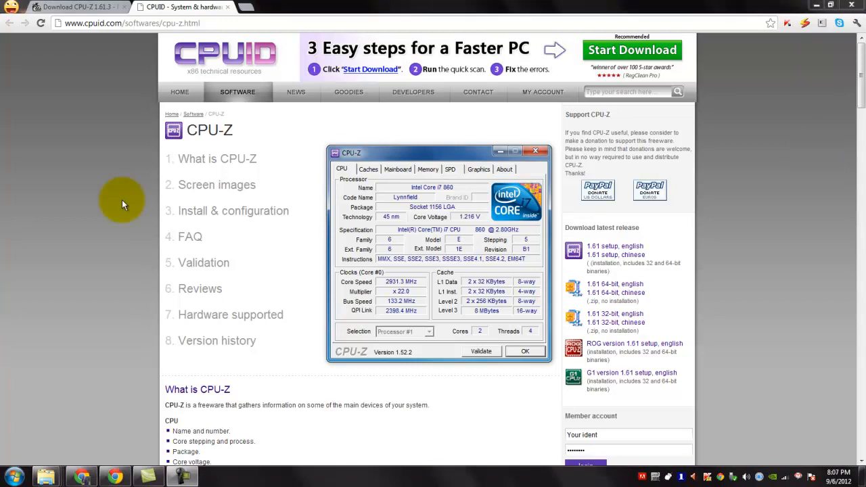
left_click(82, 7)
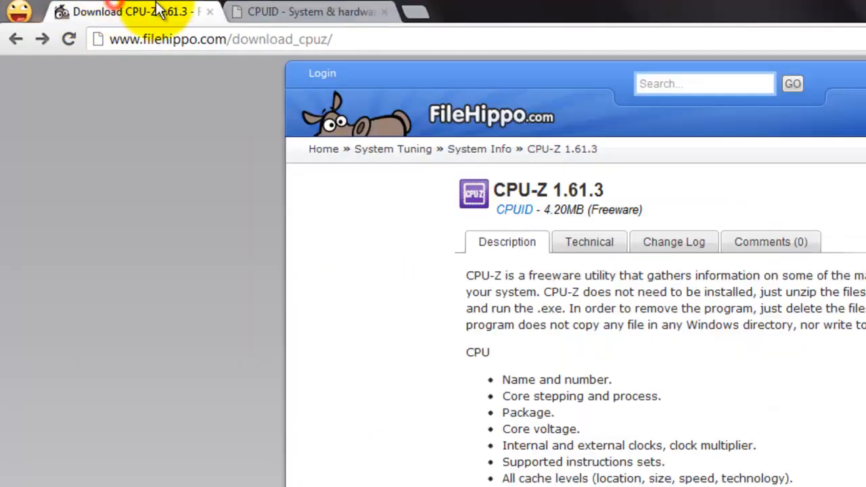
left_click(216, 39)
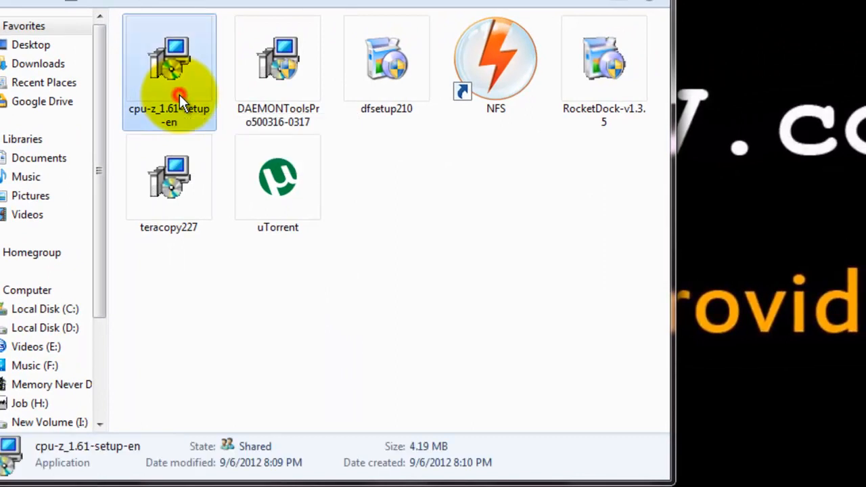
Run cpu-z_1.61-setup-en and allow it past the security warning.
double_click(168, 58)
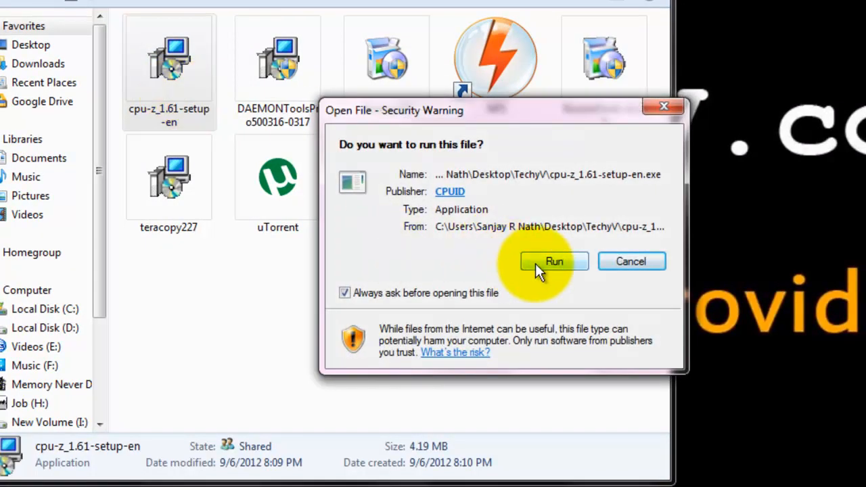
left_click(553, 261)
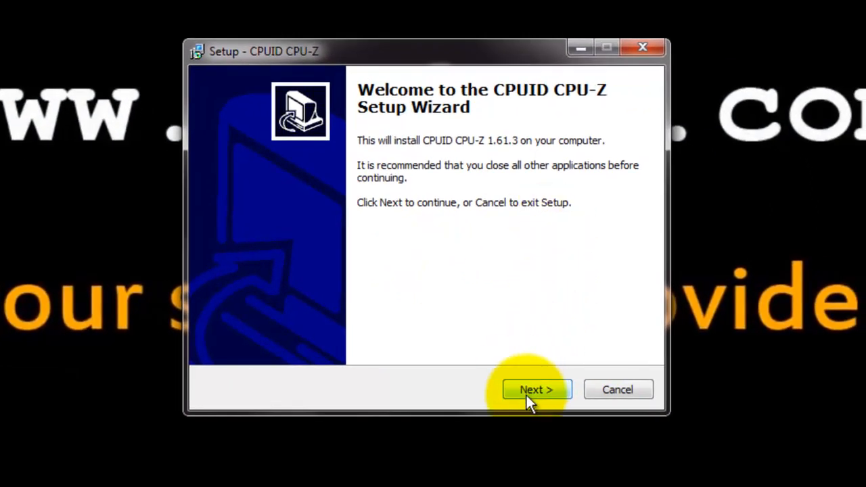
Get past the welcome page and accept the CPU-Z license agreement.
left_click(536, 389)
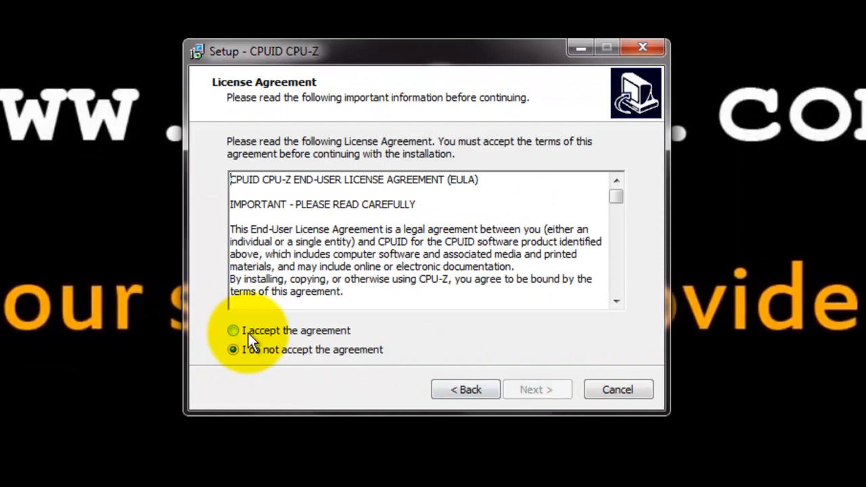
left_click(233, 330)
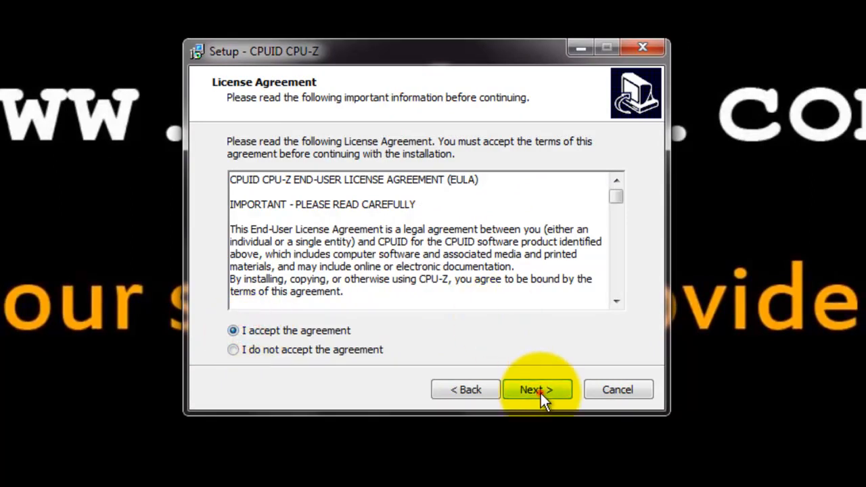
left_click(536, 389)
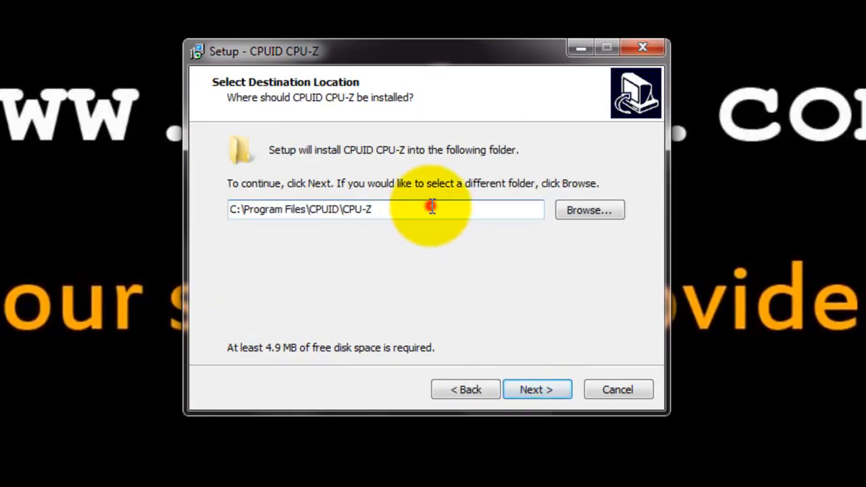
mouse_move(403, 412)
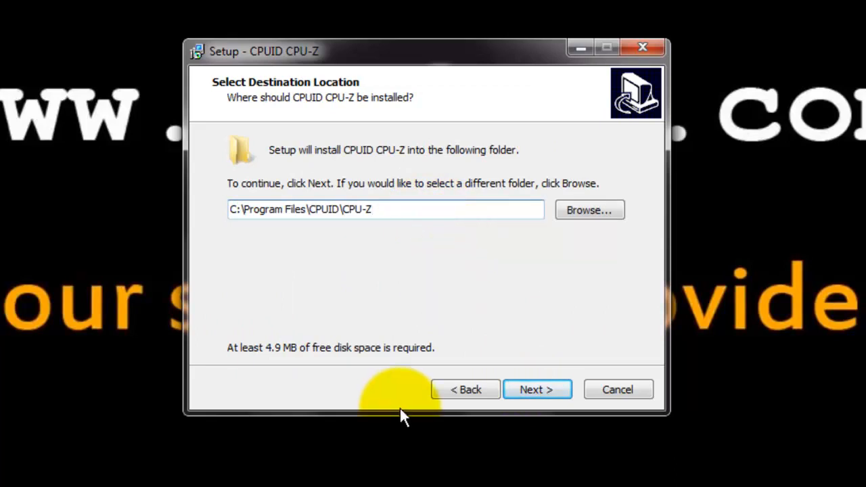
Keep C:\Program Files\CPUID\CPU-Z as the install folder after browsing alternatives.
left_click(588, 210)
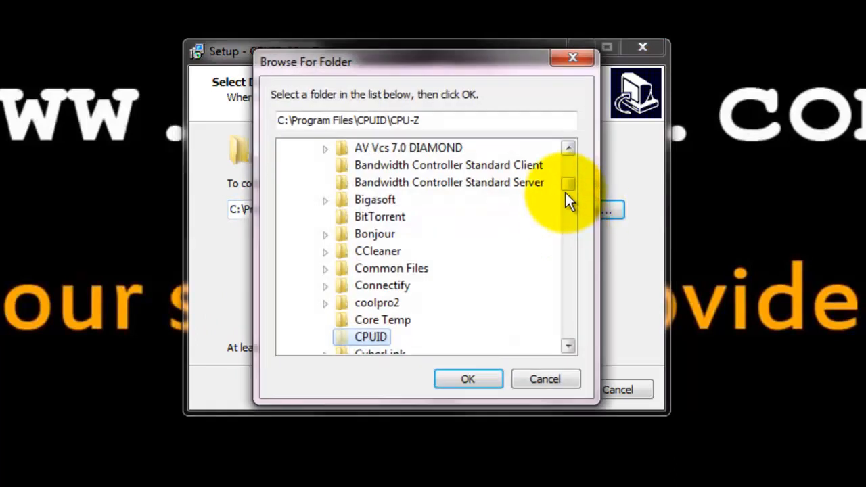
scroll("down", 3)
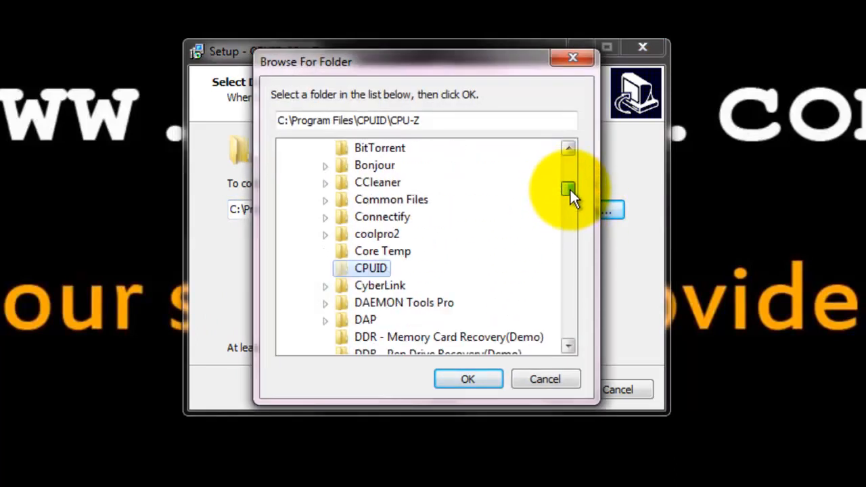
left_click(468, 379)
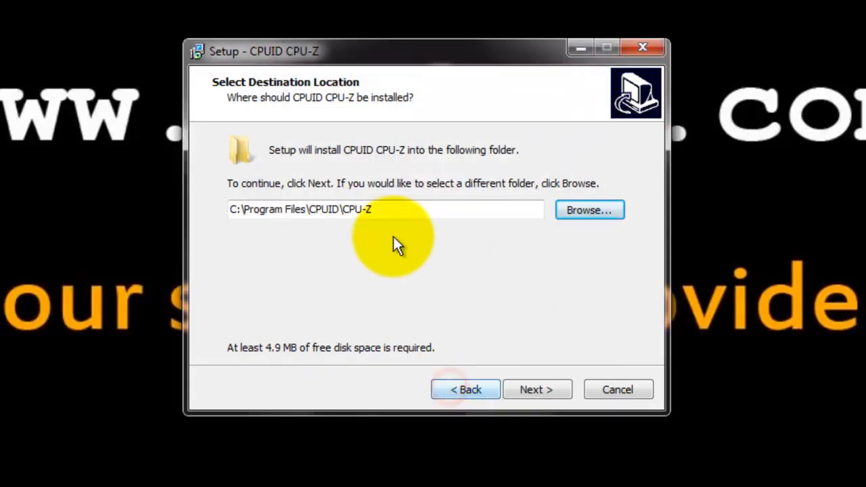
left_click(382, 209)
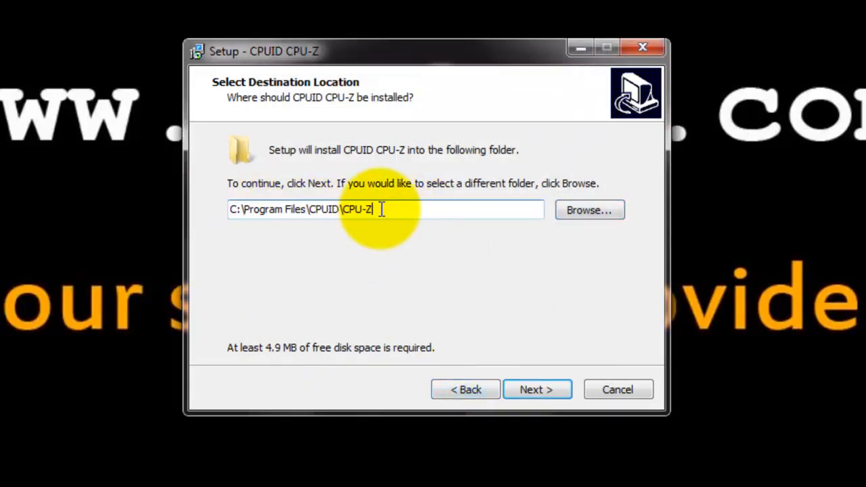
left_click(536, 389)
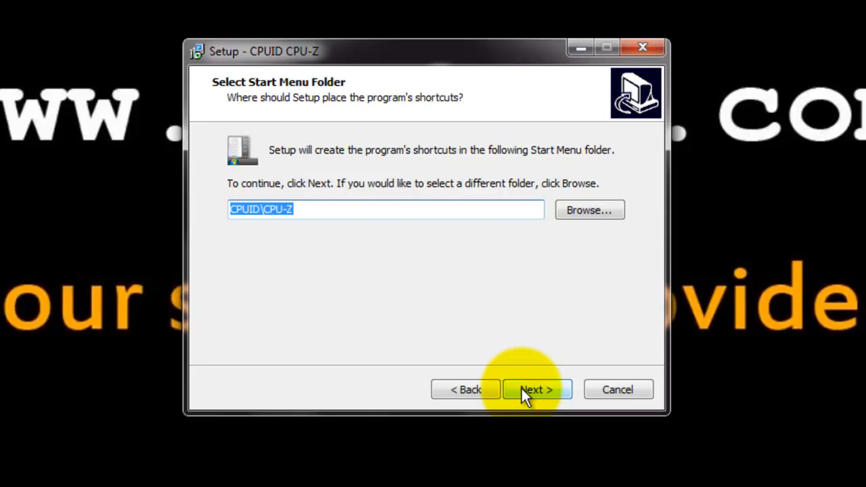
mouse_move(472, 157)
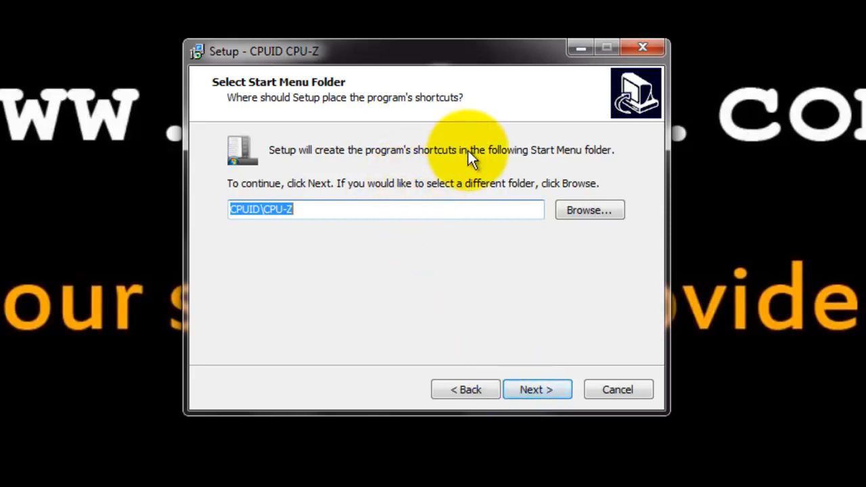
mouse_move(311, 247)
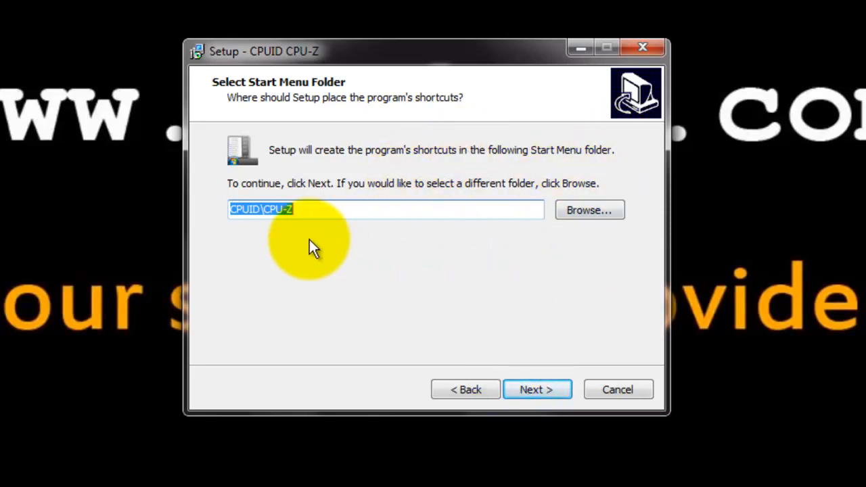
Keep the default Start Menu folder and desktop icon, then install CPU-Z.
left_click(536, 389)
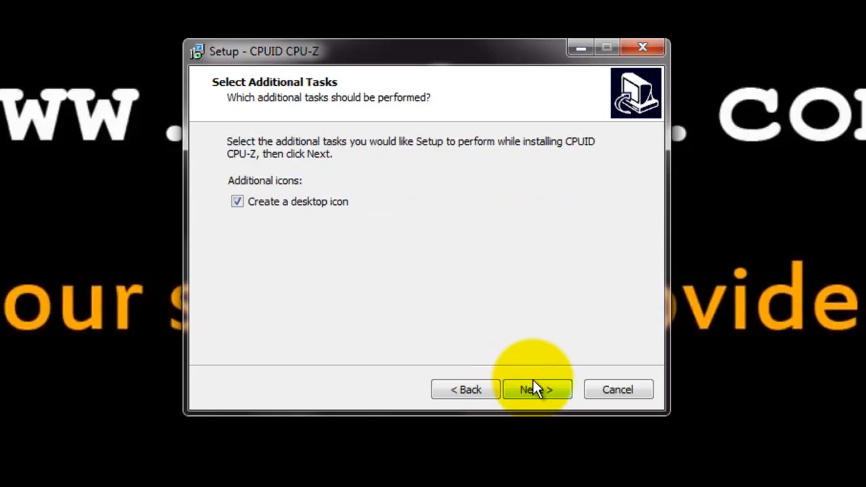
mouse_move(284, 243)
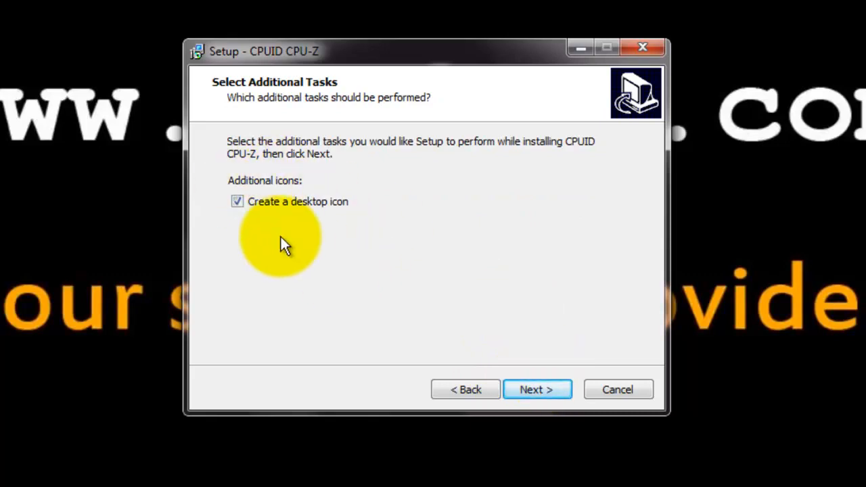
mouse_move(338, 203)
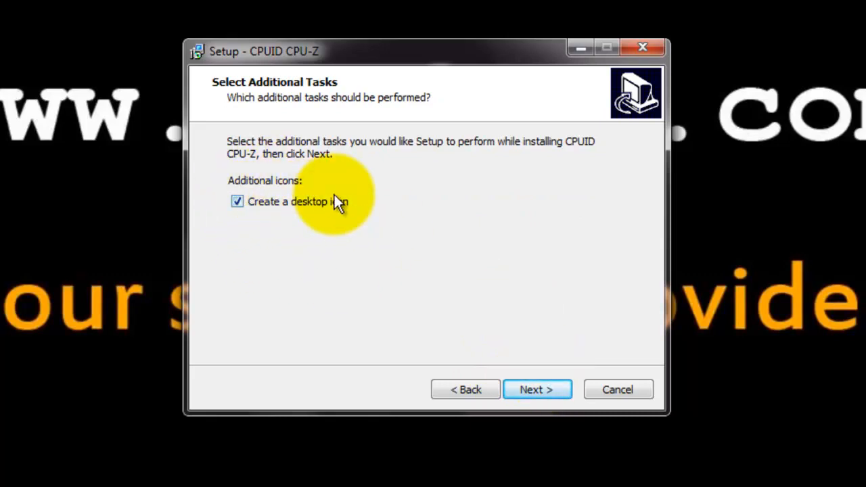
mouse_move(281, 223)
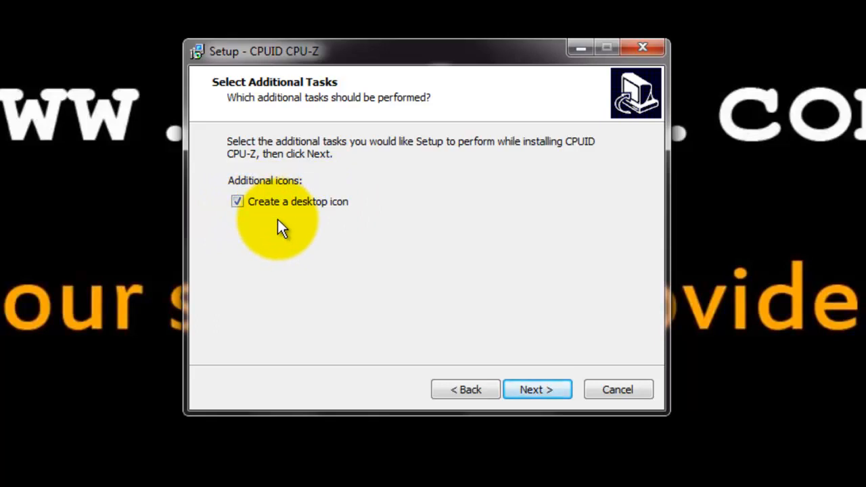
left_click(537, 389)
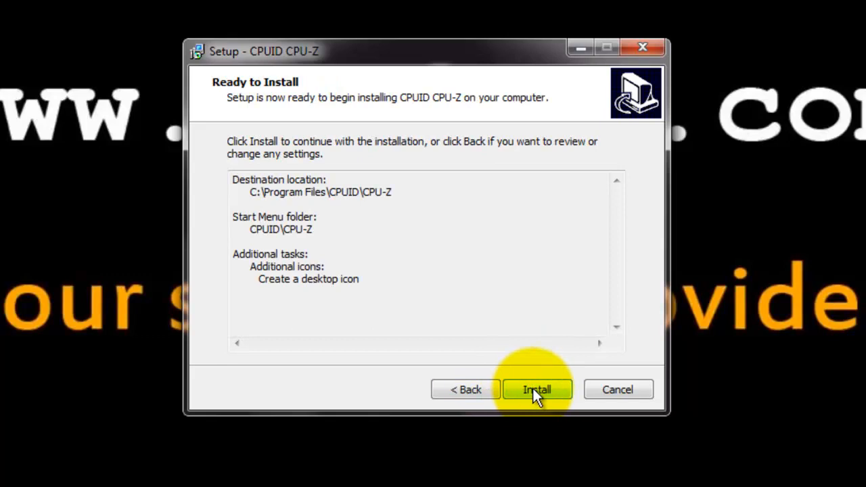
left_click(536, 389)
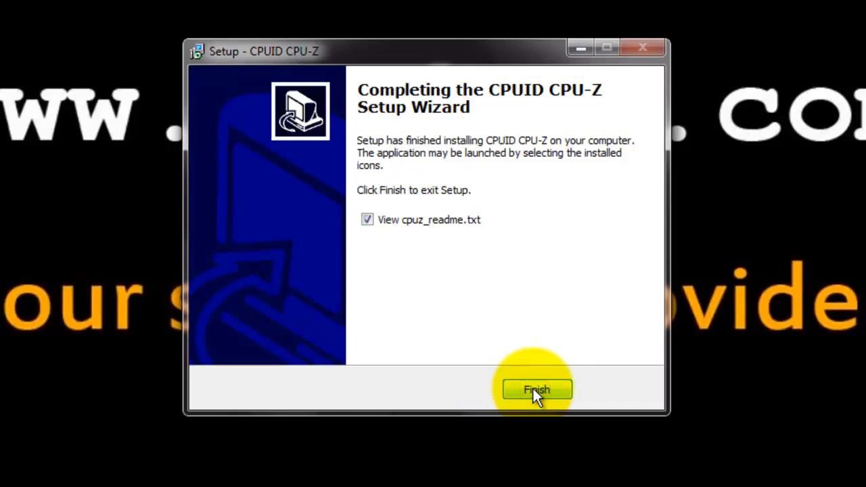
mouse_move(371, 159)
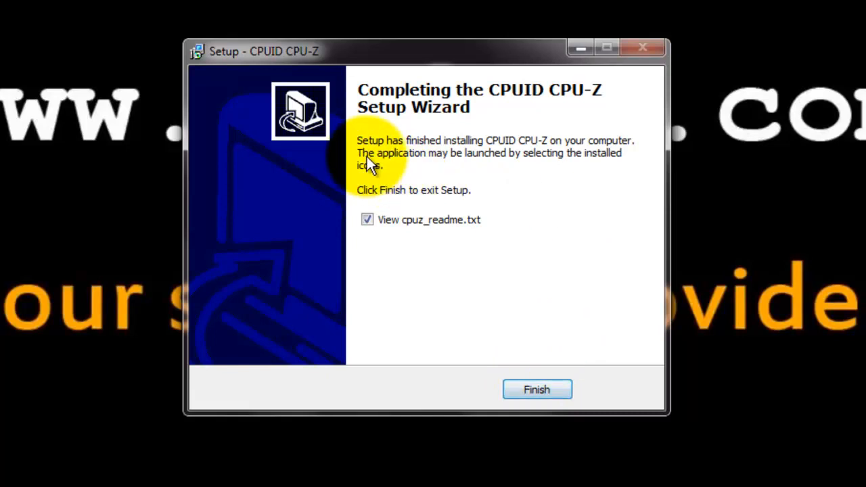
mouse_move(368, 219)
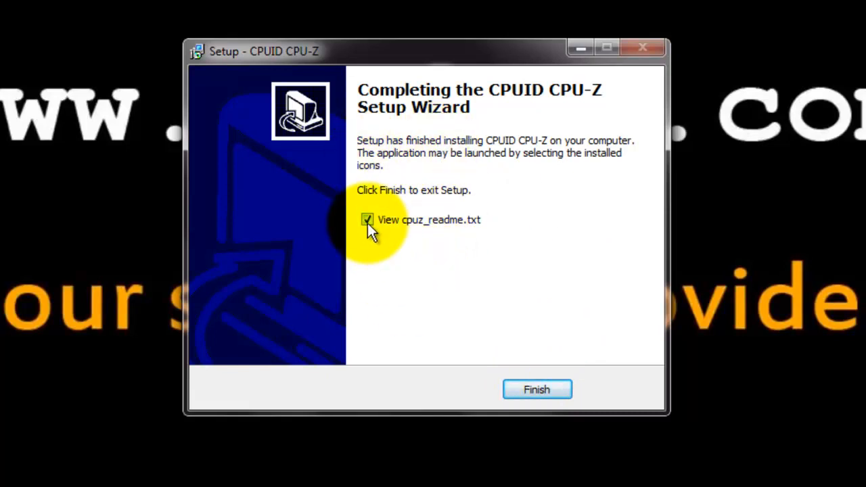
Uncheck viewing cpuz_readme.txt and finish the setup wizard.
left_click(367, 219)
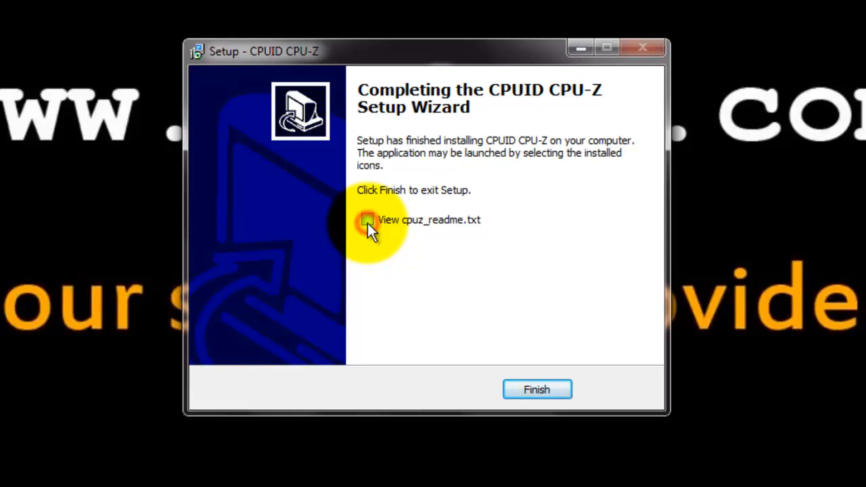
left_click(536, 389)
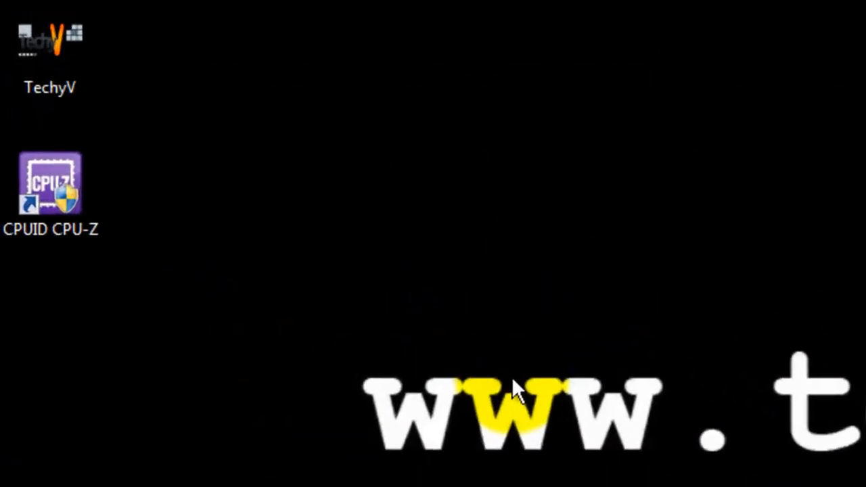
Start CPU-Z from the CPUID CPU-Z desktop shortcut.
double_click(50, 183)
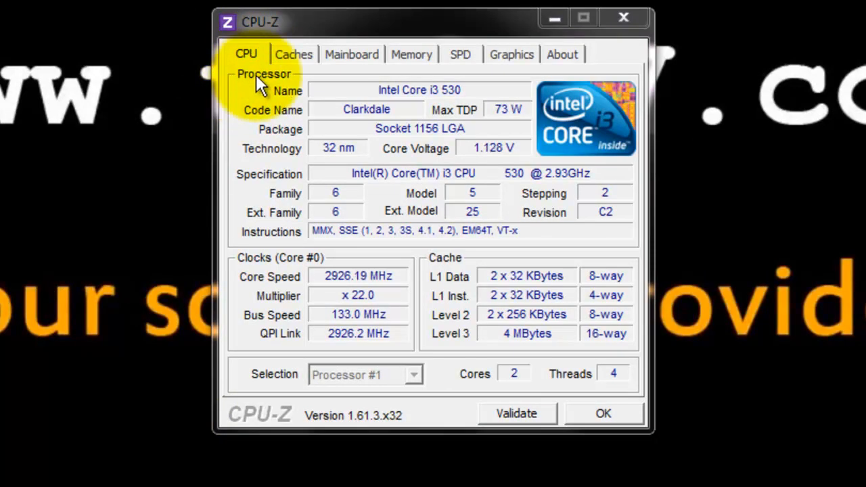
mouse_move(271, 125)
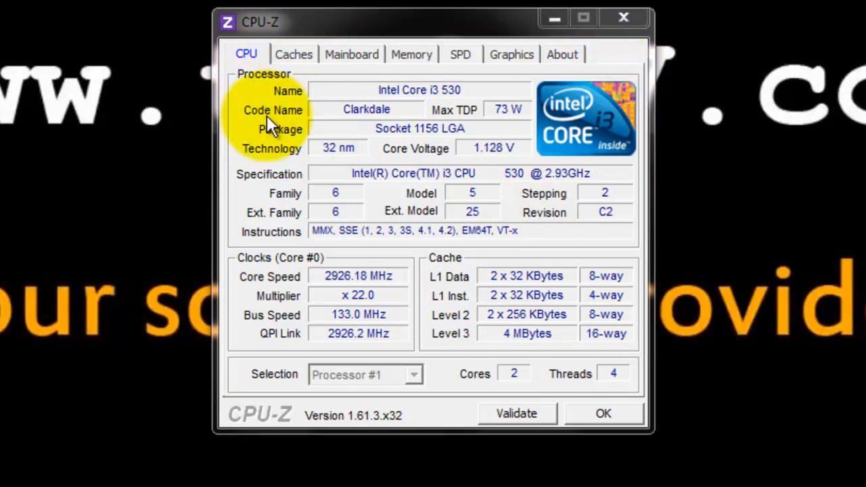
mouse_move(273, 181)
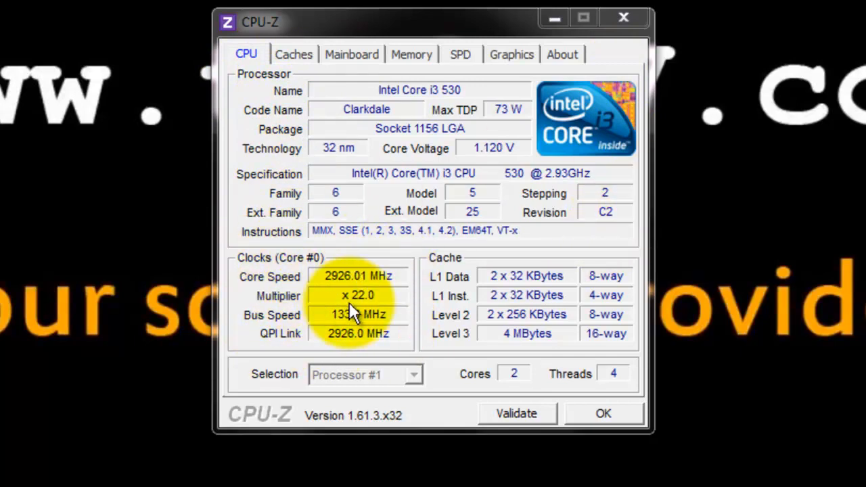
mouse_move(436, 283)
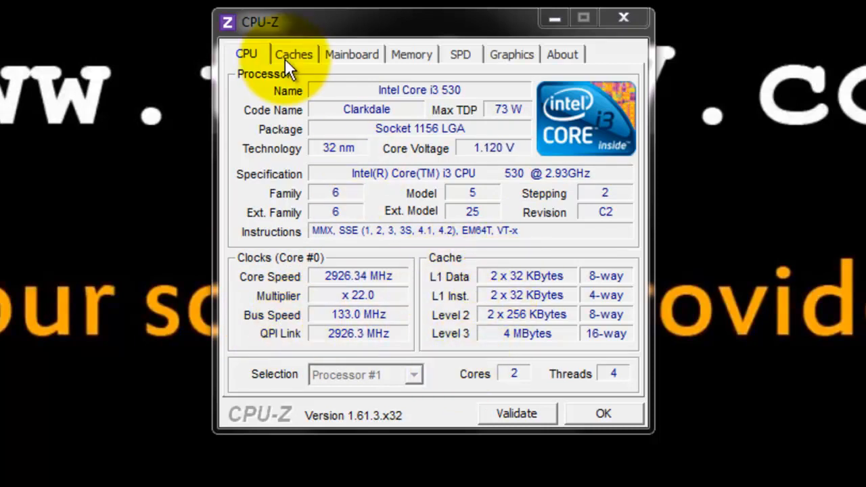
Show the Caches tab with L1, L2 and L3 cache sizes.
left_click(293, 54)
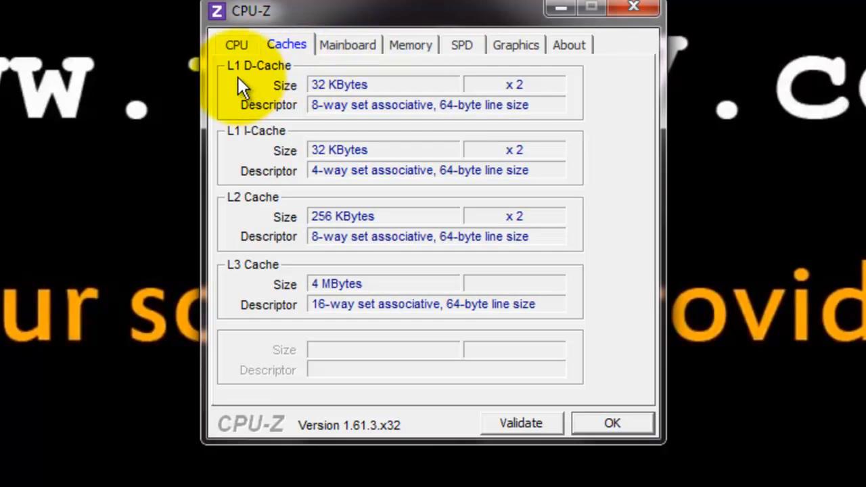
mouse_move(308, 290)
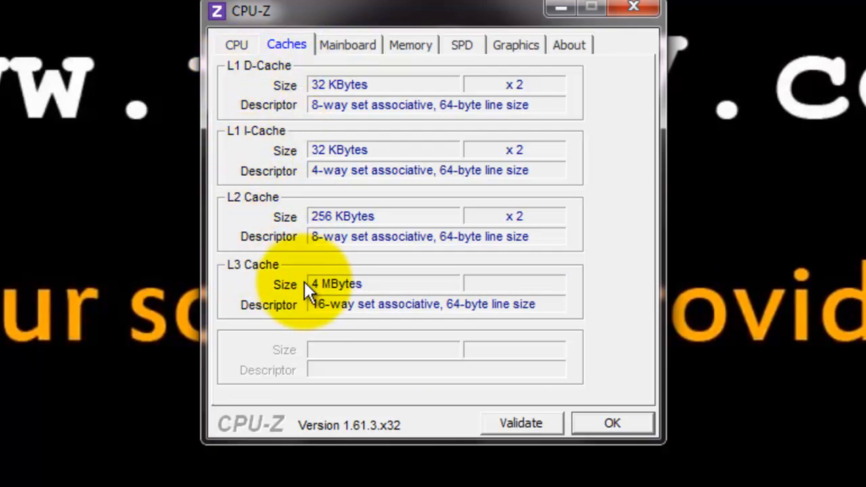
Show the Mainboard tab with the Intel DH55TC board, H55 chipset and BIOS details.
left_click(347, 45)
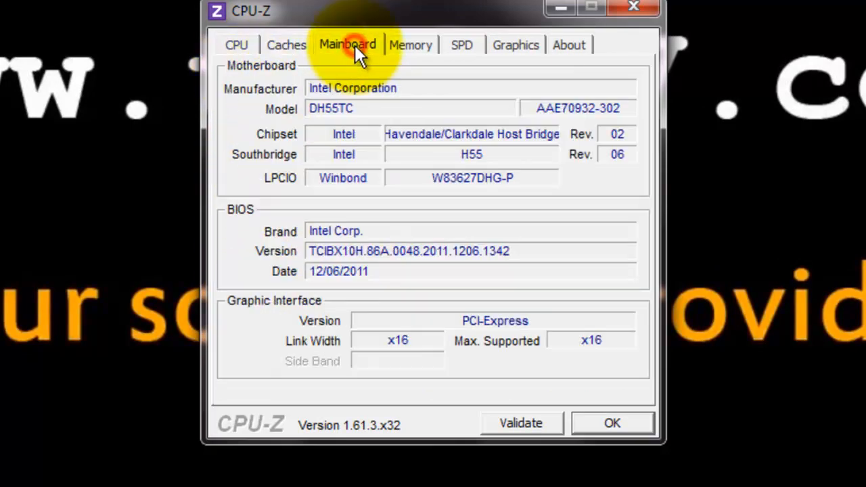
mouse_move(389, 105)
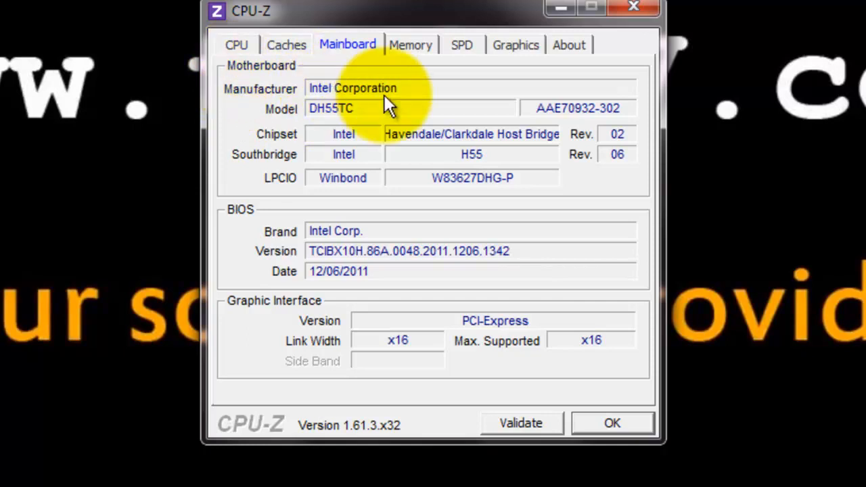
mouse_move(269, 122)
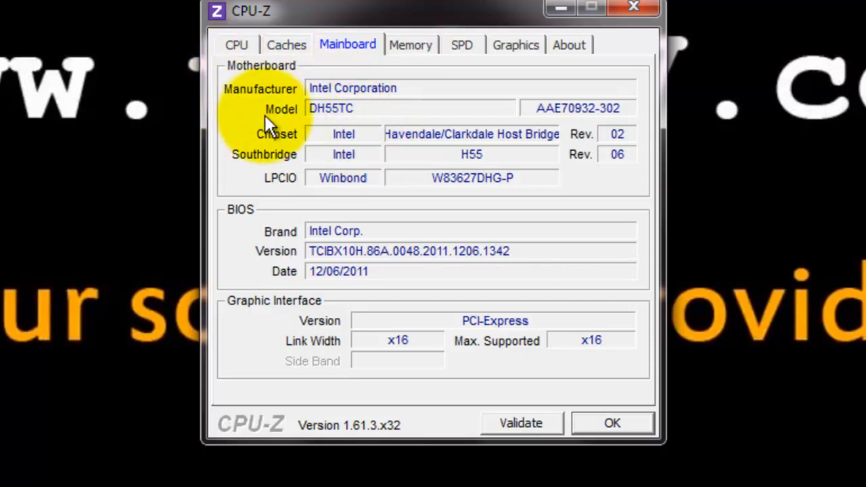
mouse_move(294, 207)
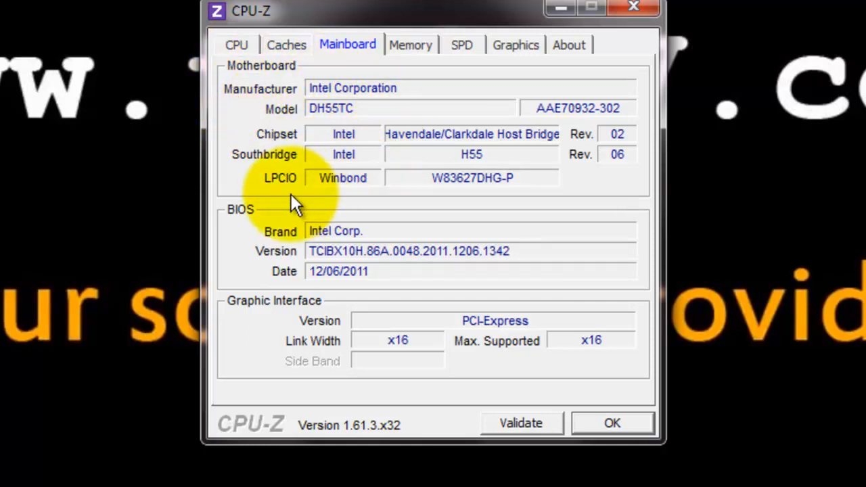
mouse_move(389, 223)
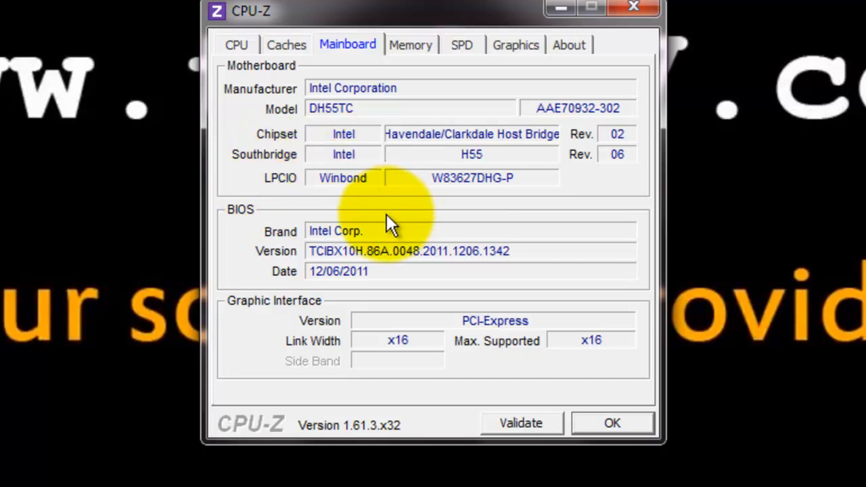
mouse_move(271, 233)
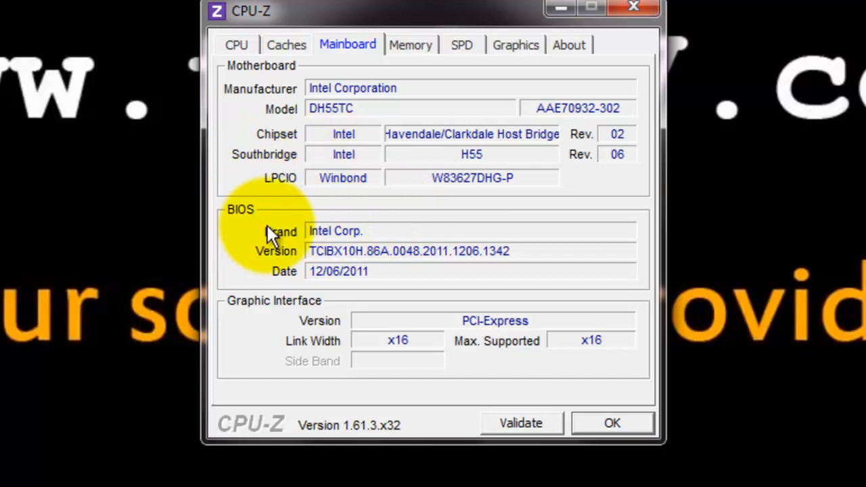
mouse_move(359, 280)
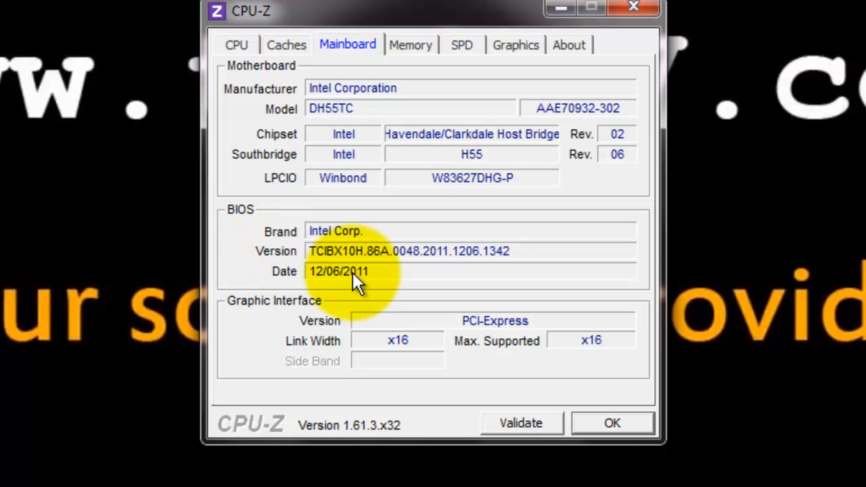
mouse_move(371, 261)
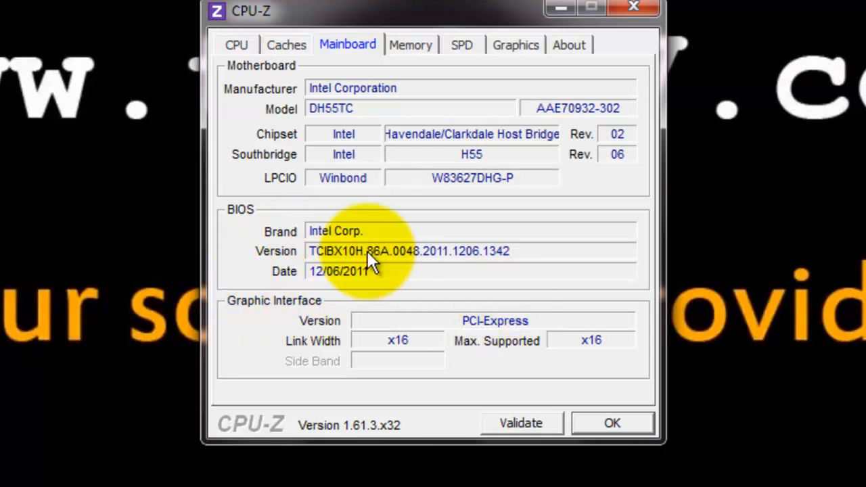
Show the Memory tab: 6144 MB dual-channel DDR3 with CAS latency 9.
left_click(410, 45)
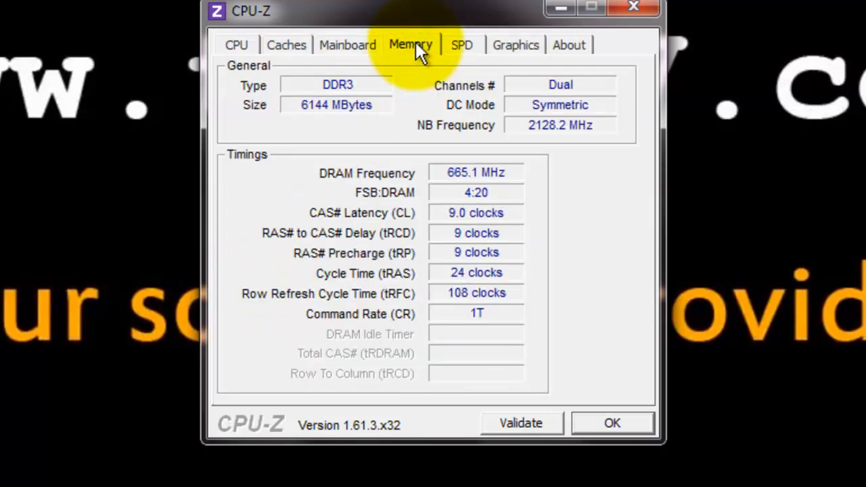
mouse_move(365, 95)
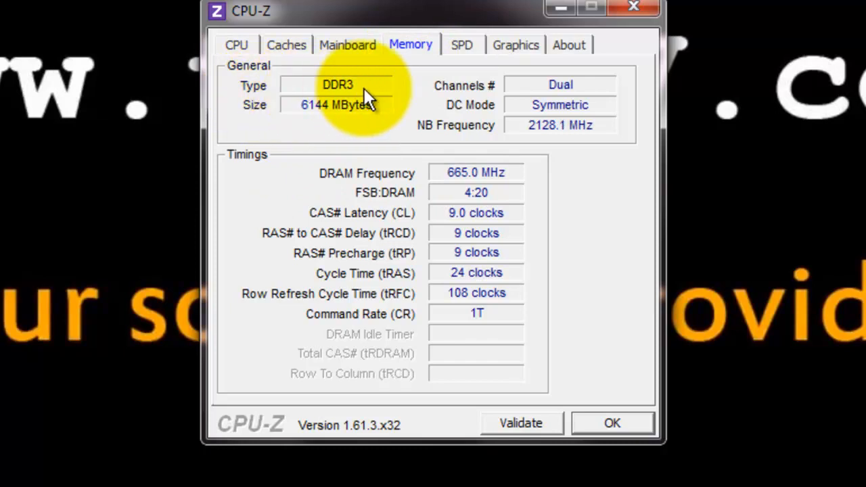
mouse_move(352, 132)
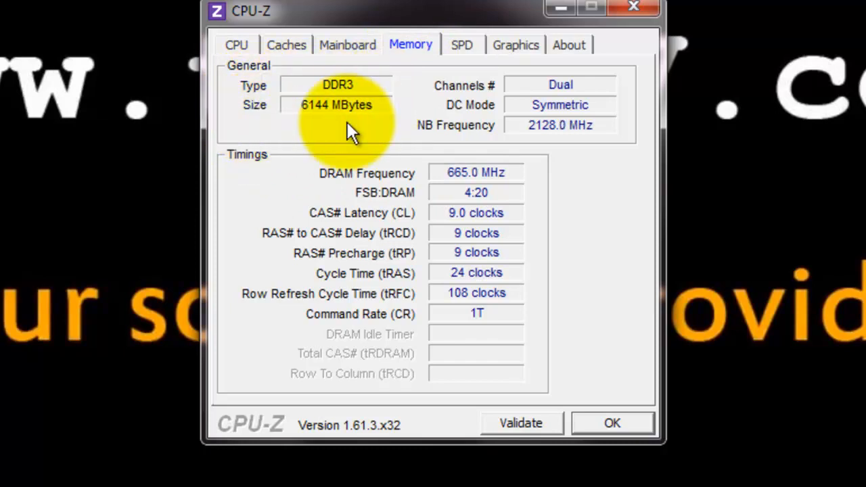
mouse_move(612, 209)
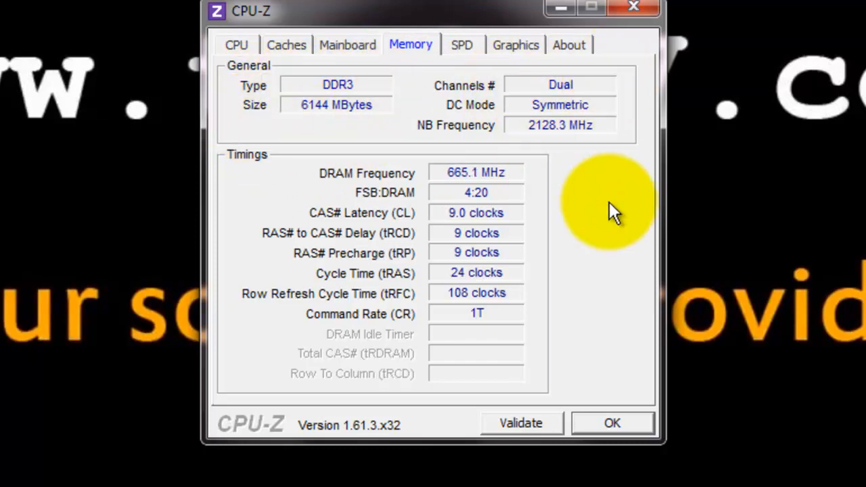
Open the SPD tab and view the memory module in slot 2.
left_click(462, 45)
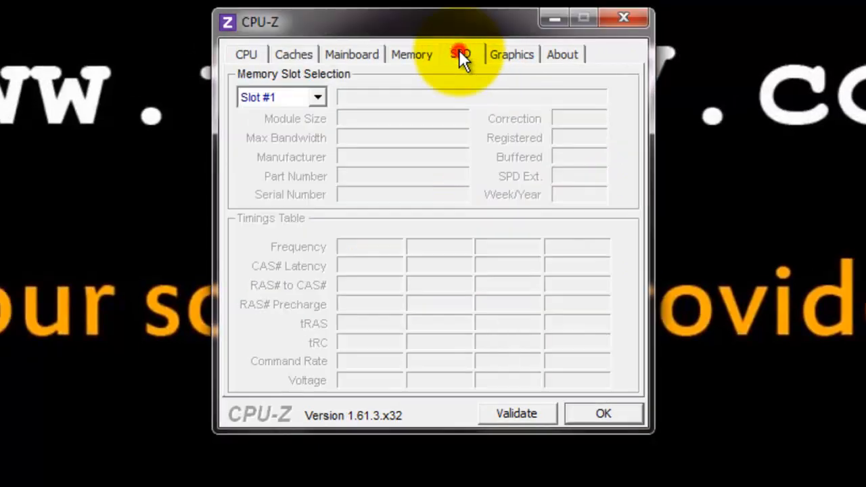
left_click(461, 54)
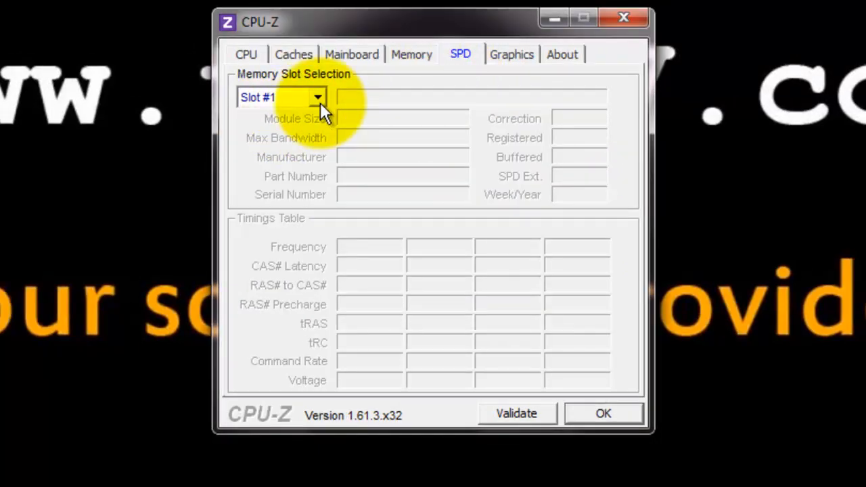
left_click(317, 97)
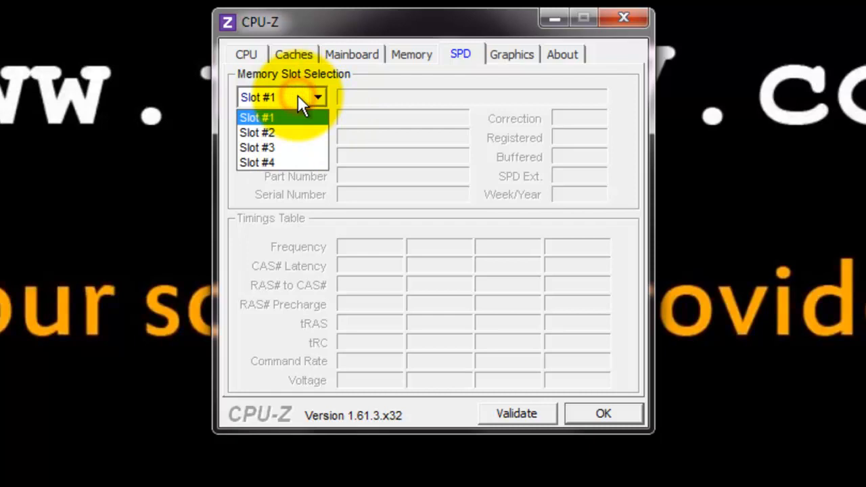
left_click(257, 132)
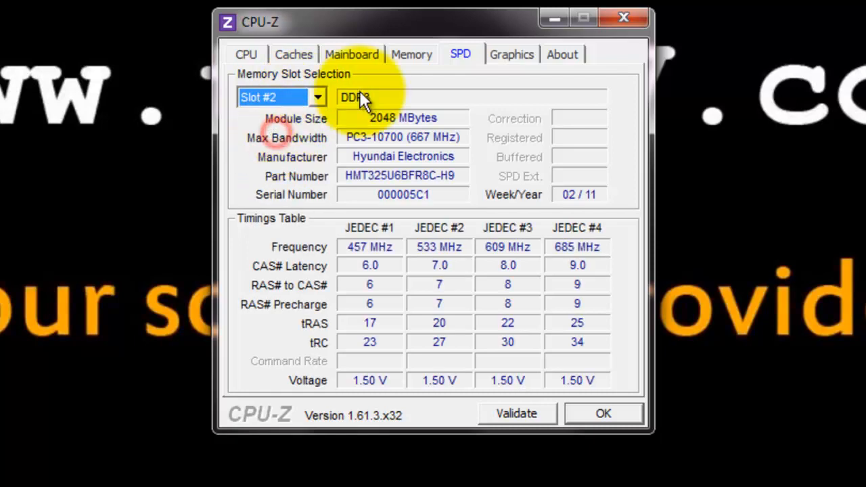
mouse_move(332, 253)
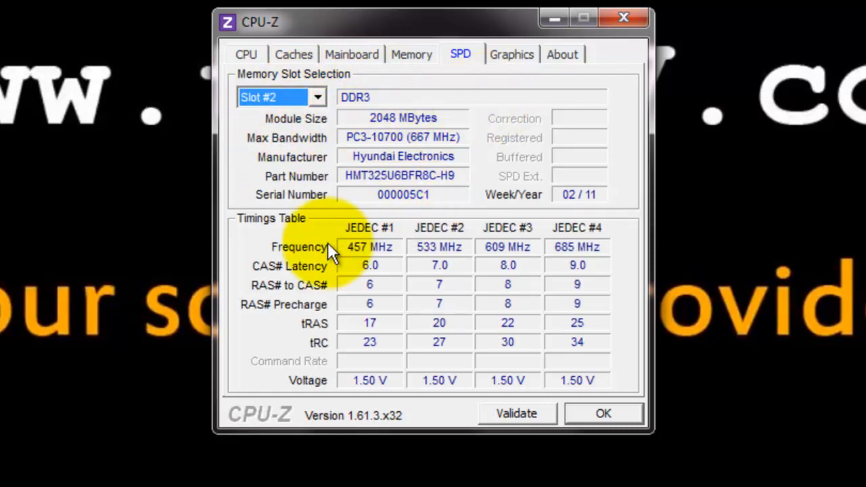
mouse_move(622, 244)
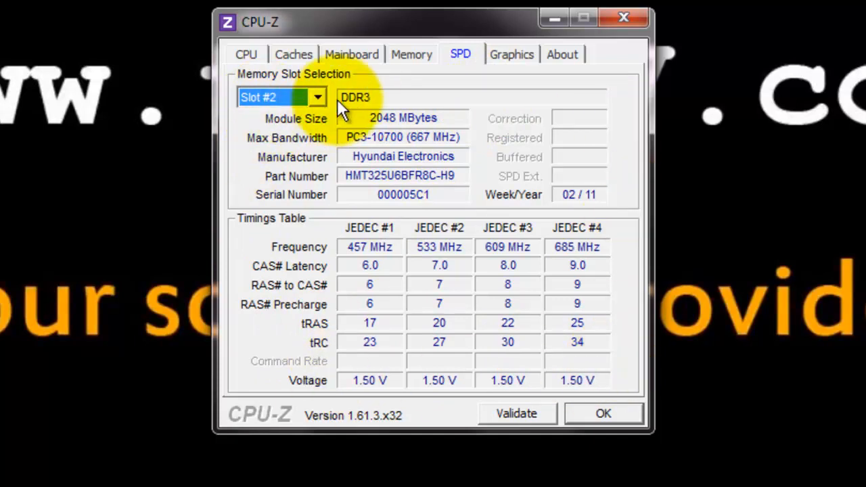
mouse_move(271, 129)
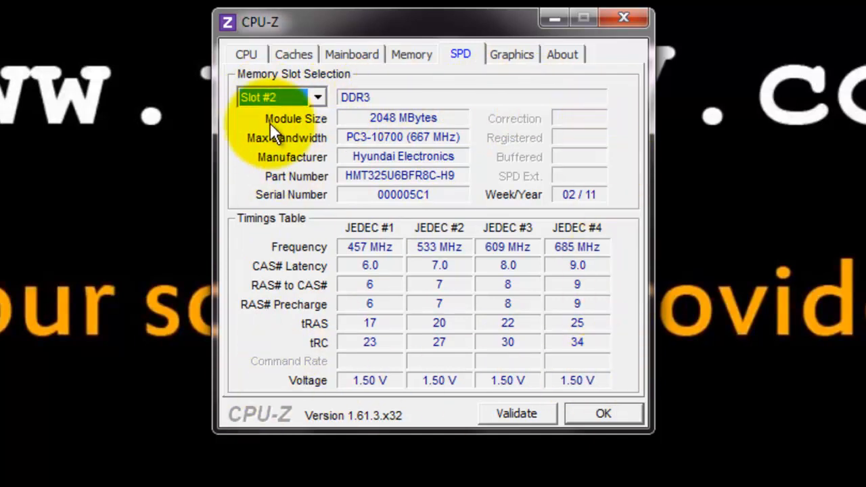
mouse_move(572, 199)
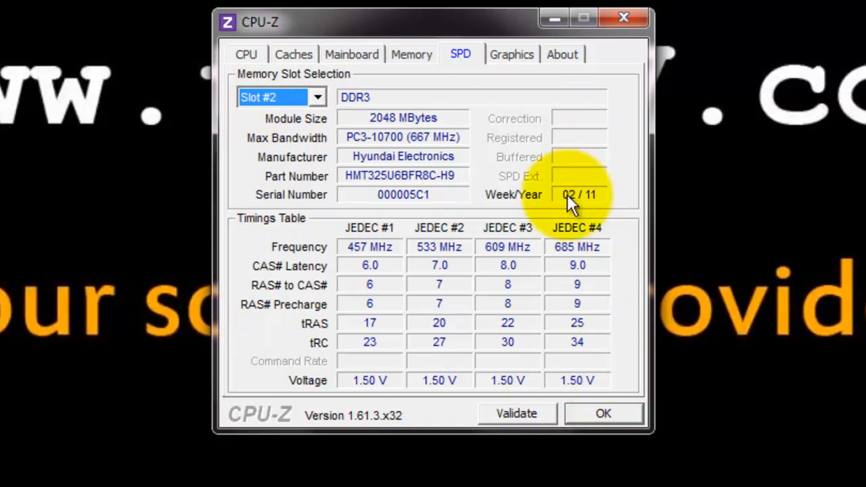
Compare slot 2 with slot 4's 4096 MB Transcend DDR3 module, ending on slot 4.
left_click(316, 97)
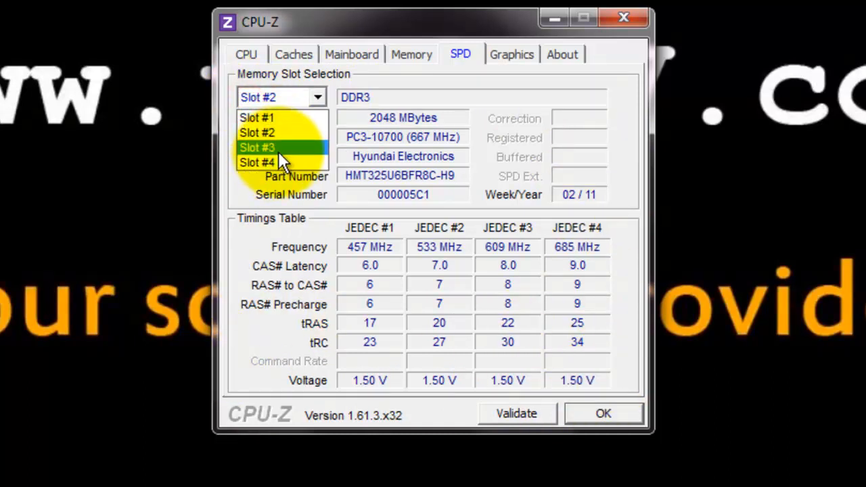
left_click(257, 162)
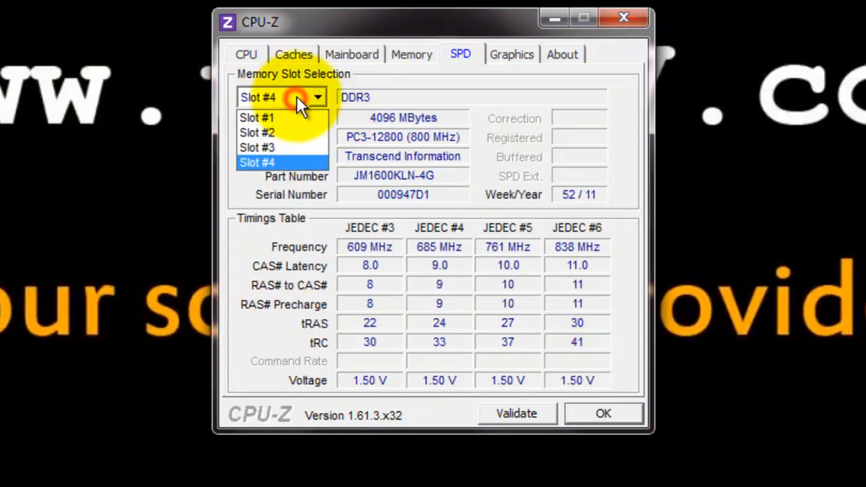
left_click(257, 117)
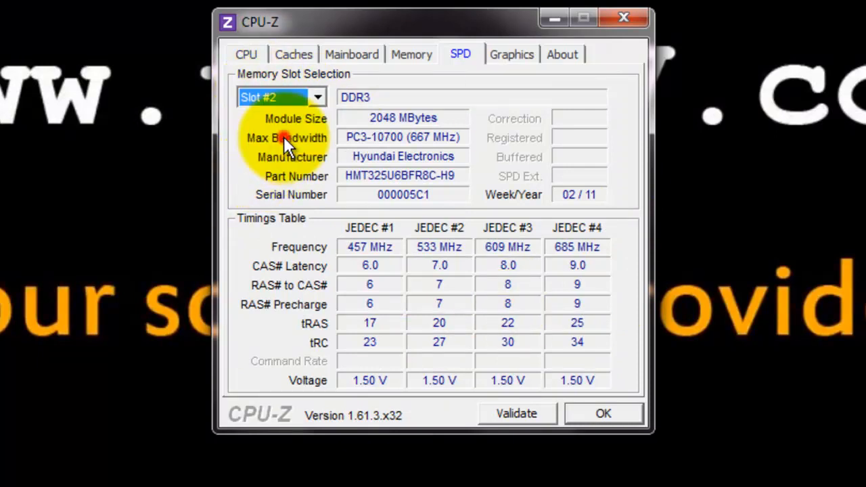
left_click(316, 97)
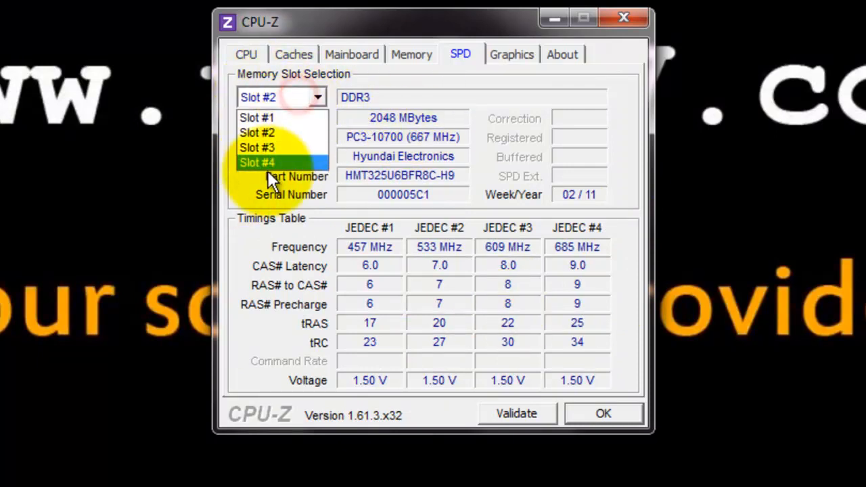
left_click(257, 162)
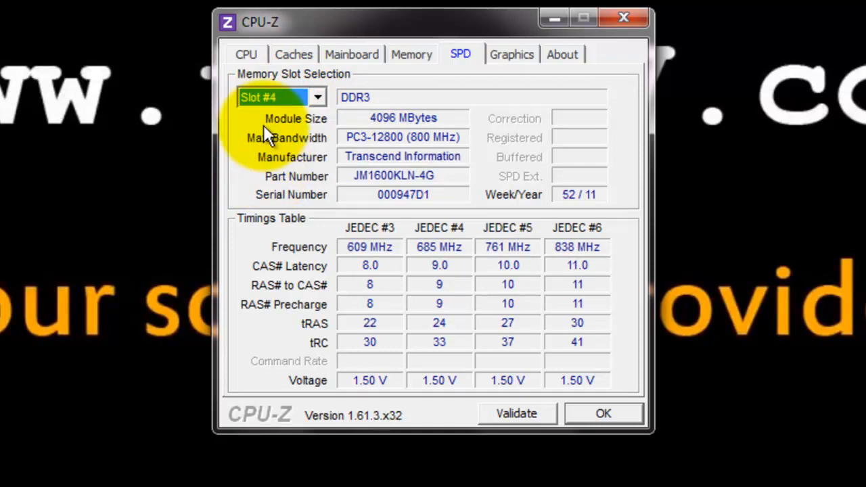
mouse_move(512, 65)
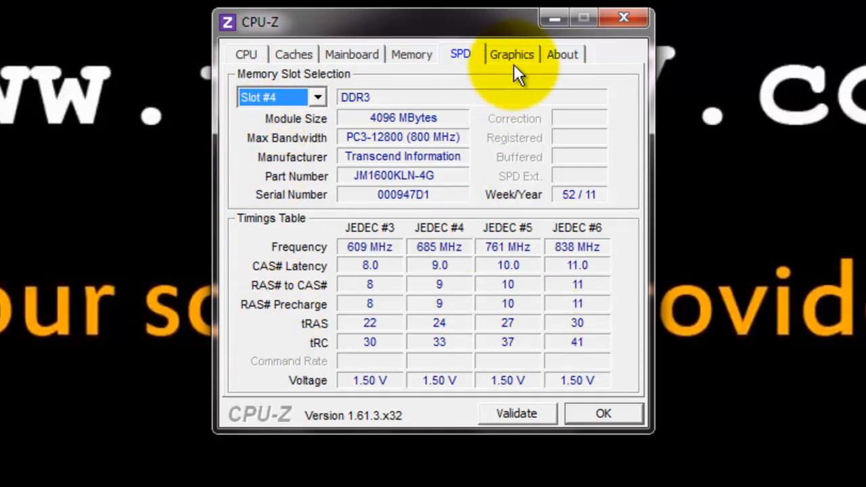
Check the GeForce 9500 GT Graphics and About tabs, then open cpuid.com in Chrome.
left_click(511, 54)
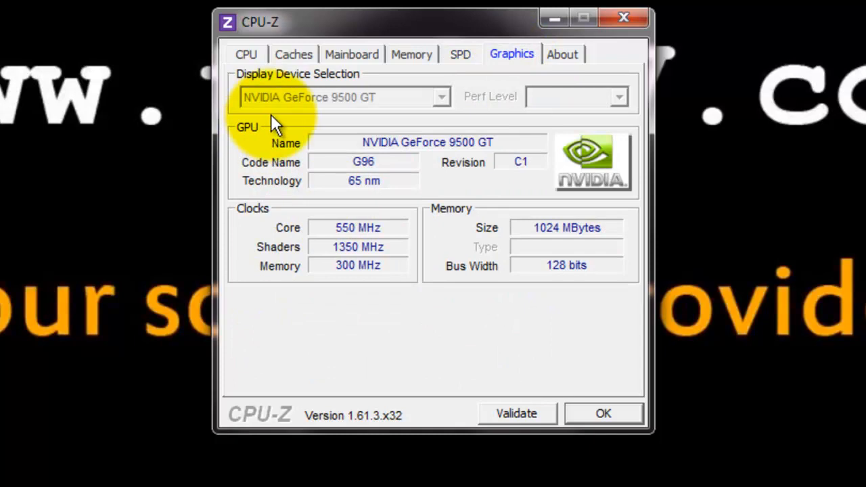
mouse_move(303, 365)
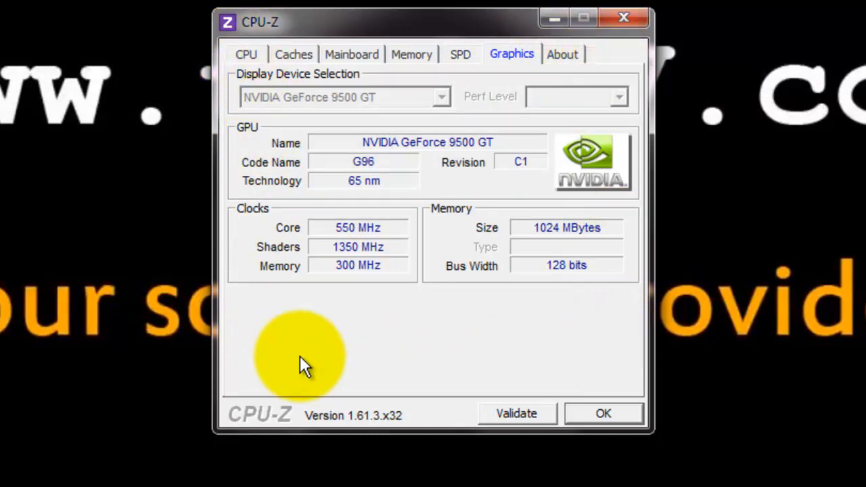
mouse_move(243, 148)
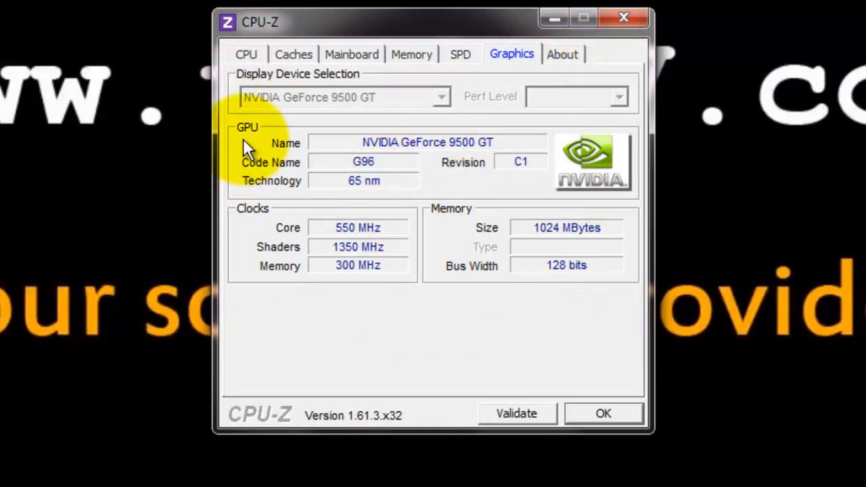
mouse_move(328, 181)
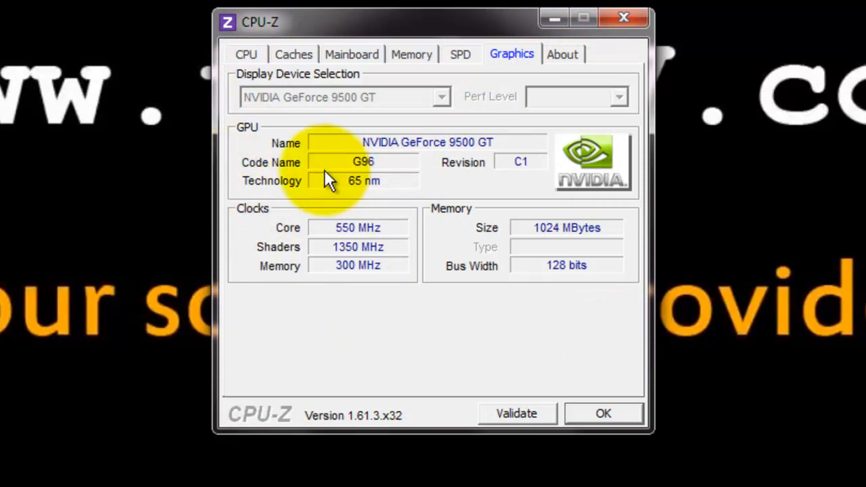
mouse_move(491, 213)
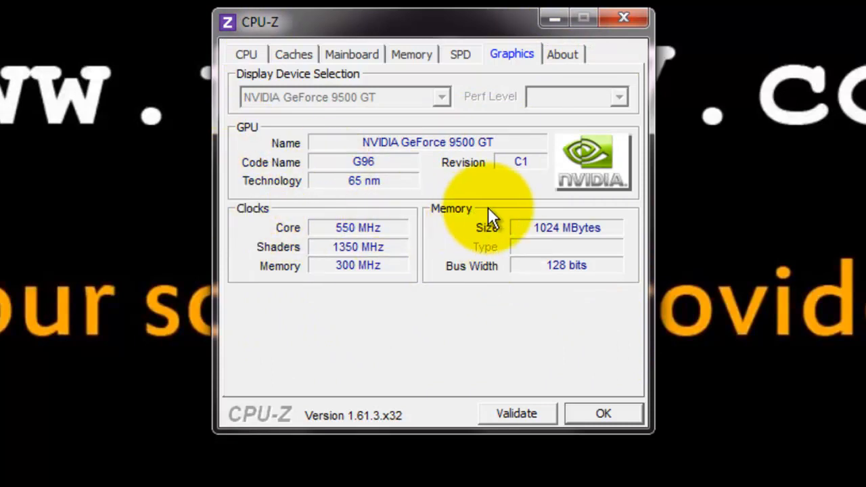
mouse_move(568, 93)
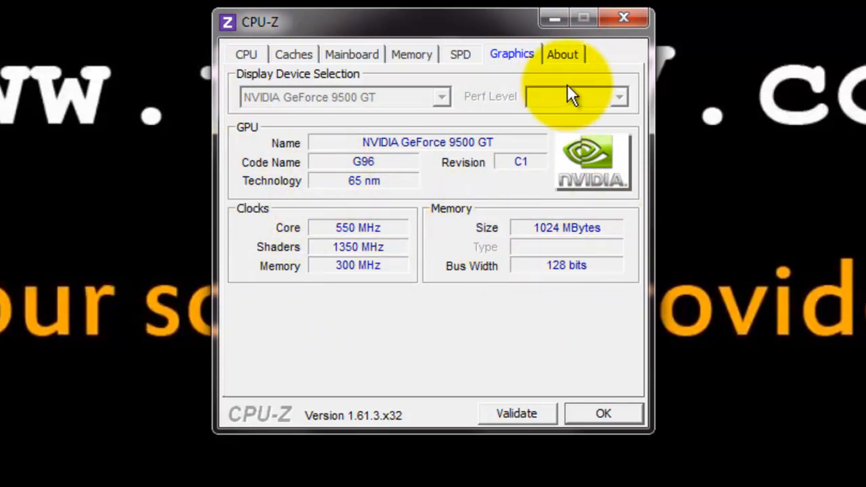
left_click(562, 55)
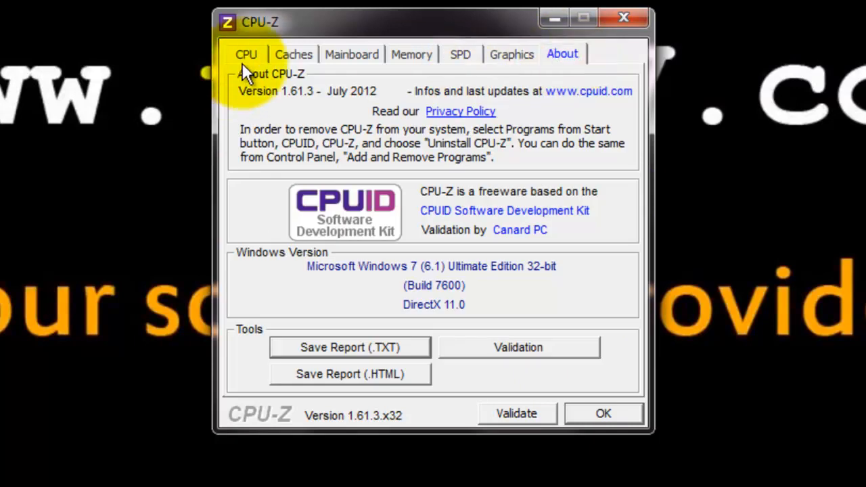
mouse_move(474, 109)
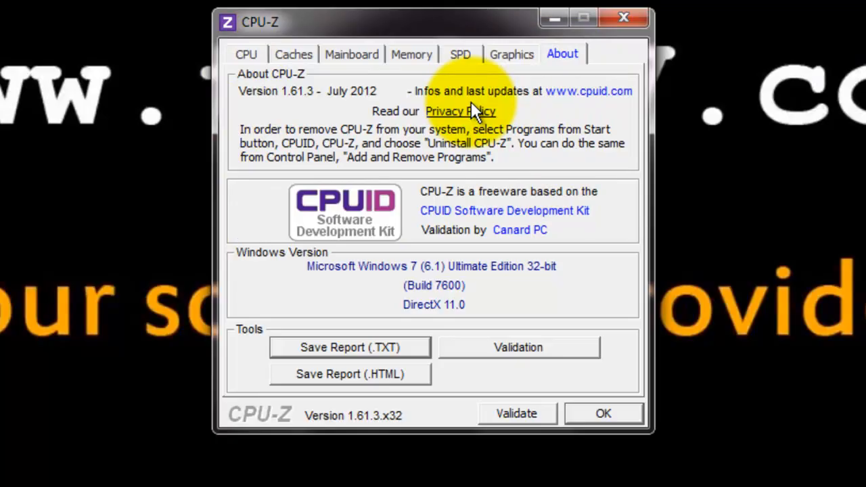
left_click(588, 90)
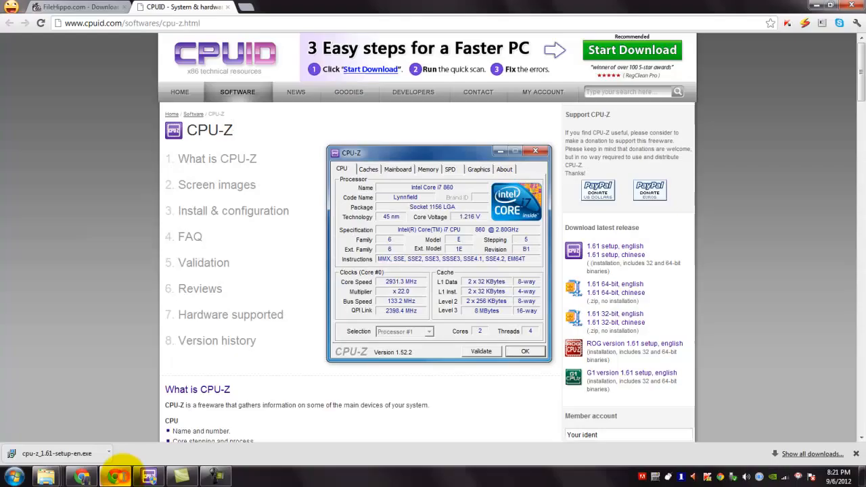